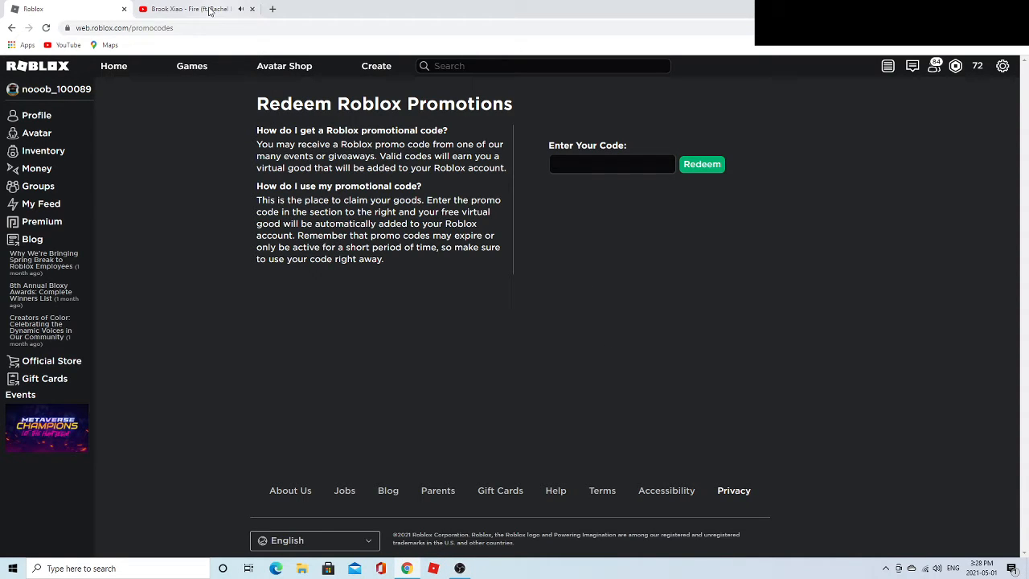
Enter the Walmart promo code WALMARTMEXEARS2021 in the Redeem Roblox Promotions code box
left_click(136, 26)
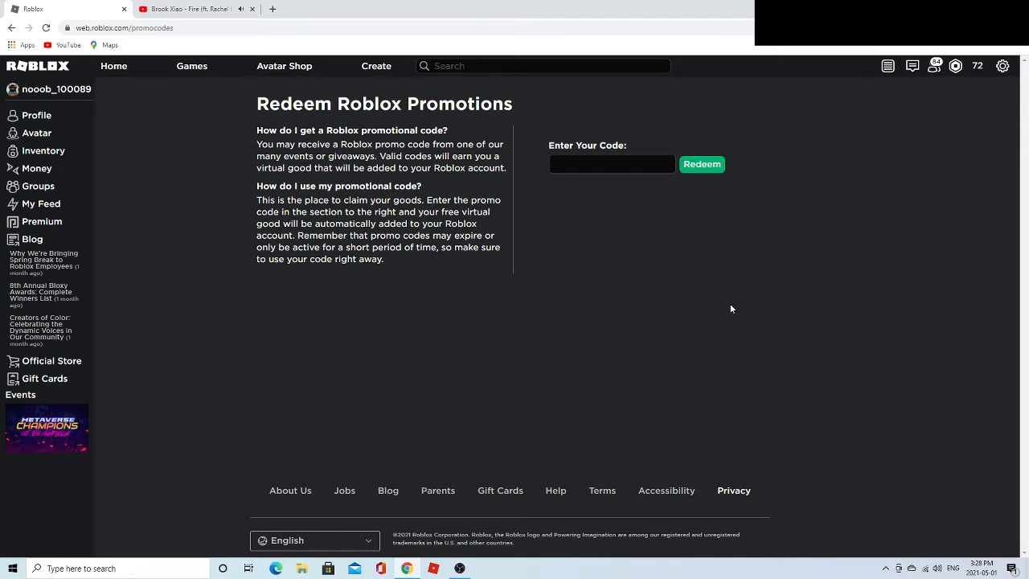
left_click(611, 164)
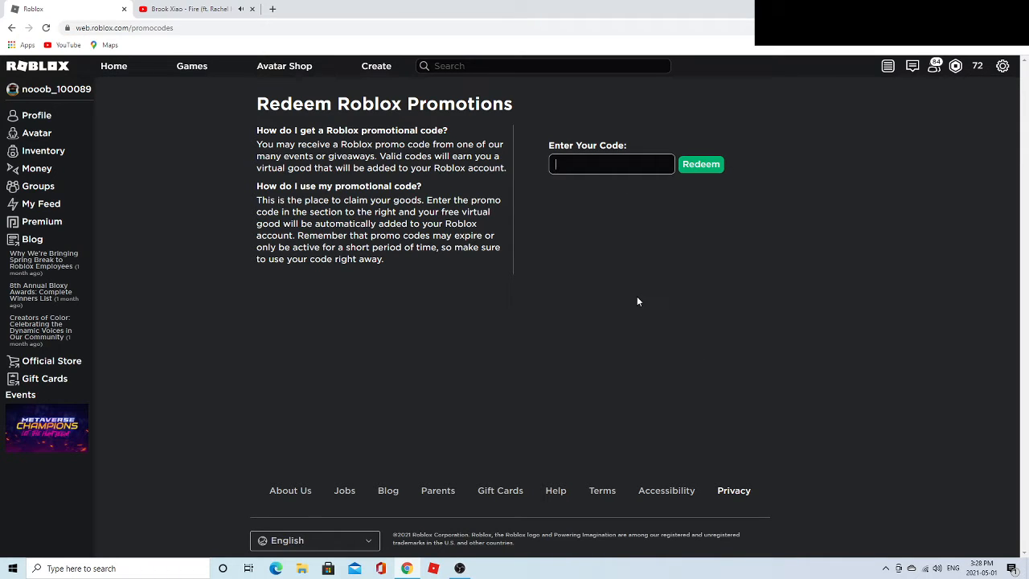
type("WALMAR")
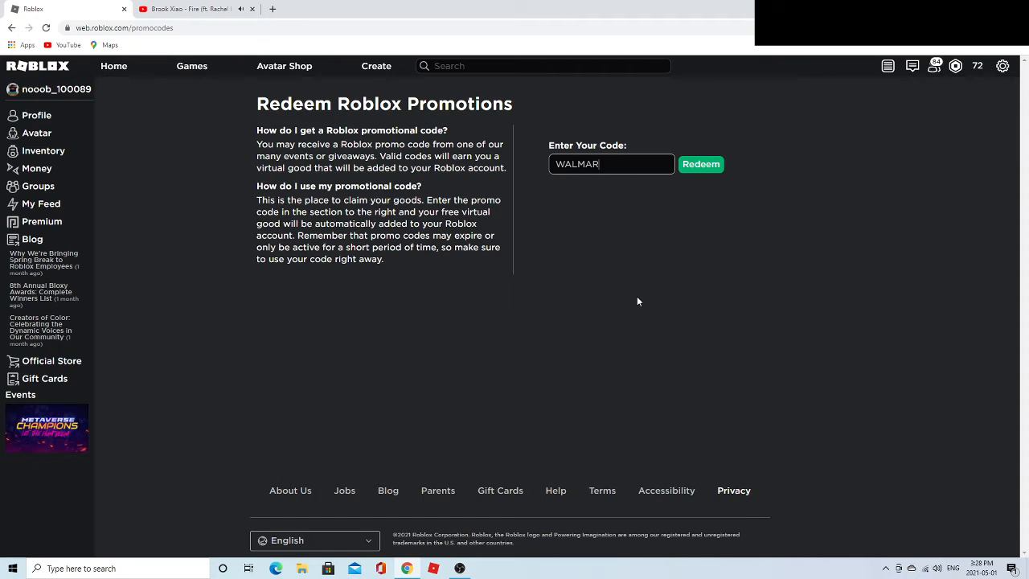
type("TMEXEARS202")
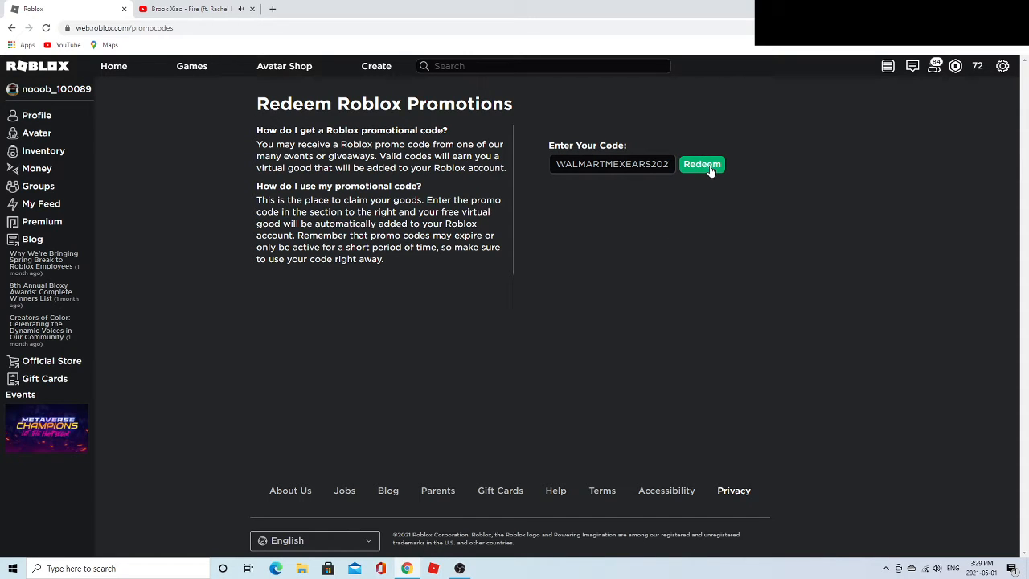
Redeem the promo code to get the 'Promo code successfully redeemed!' message
left_click(702, 164)
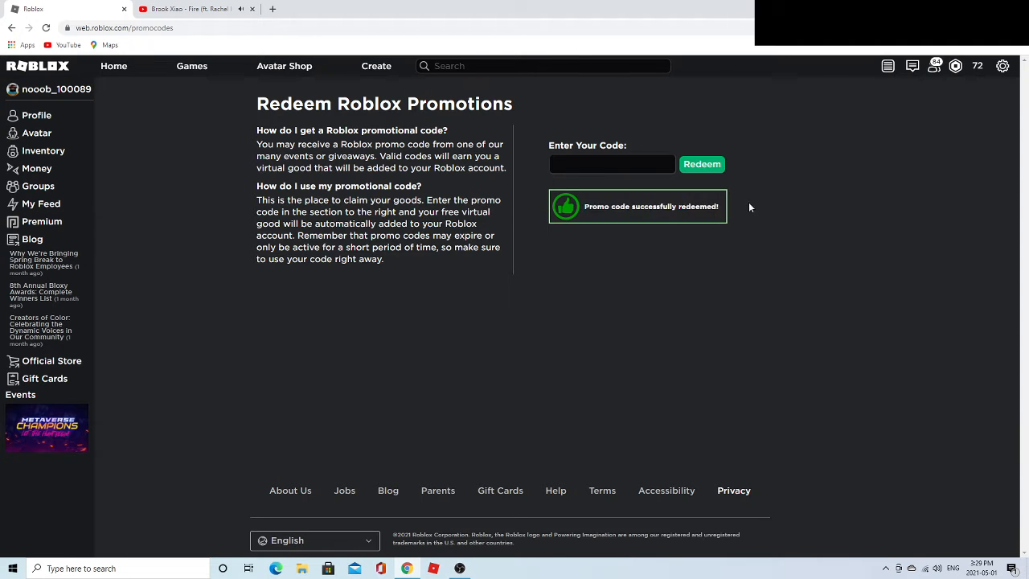
mouse_move(617, 206)
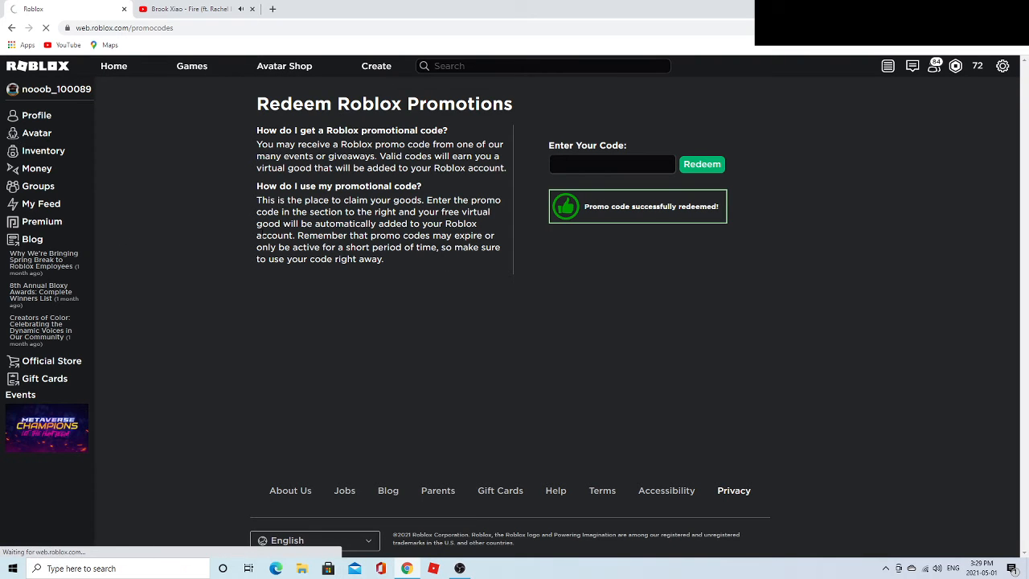
mouse_move(79, 211)
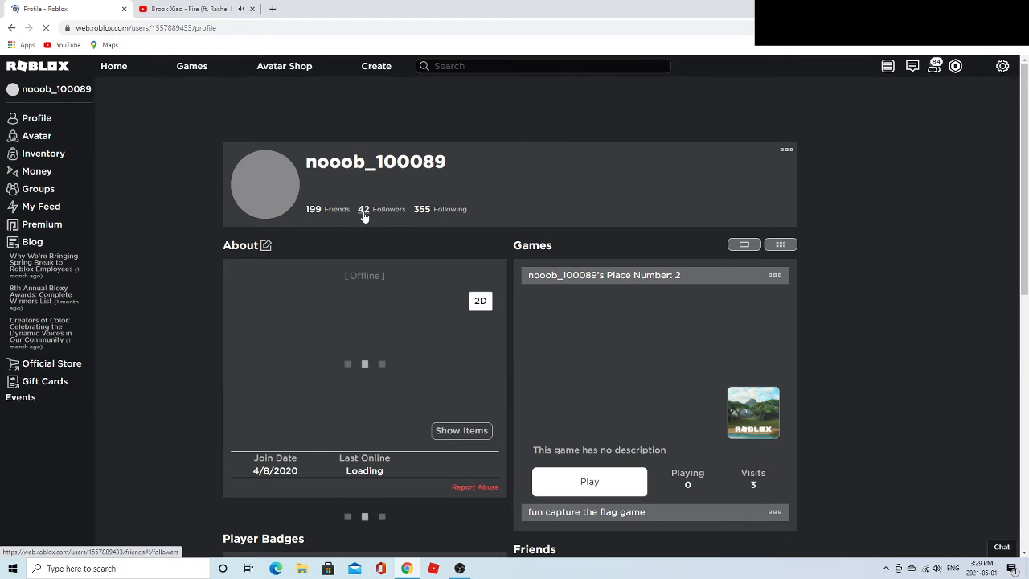
Scroll the profile page down to Collections, where Steel Rabbit Ears is listed
scroll("down", 3)
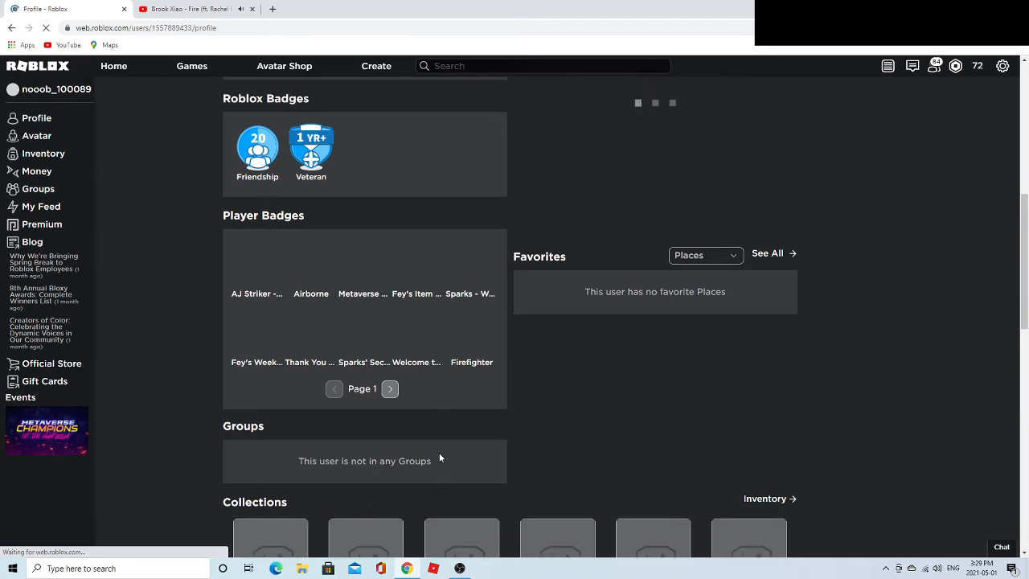
scroll("down", 3)
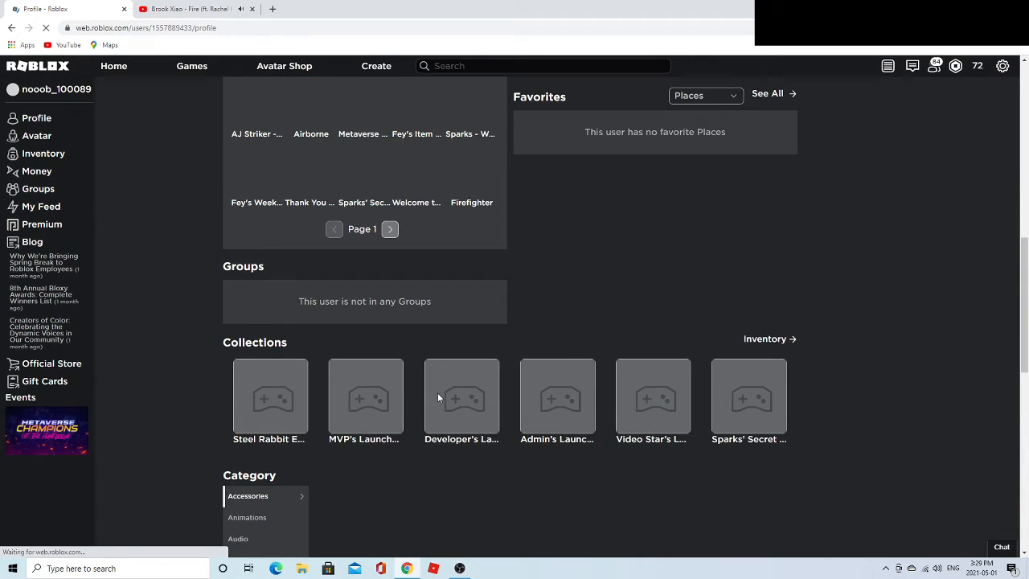
scroll("down", 3)
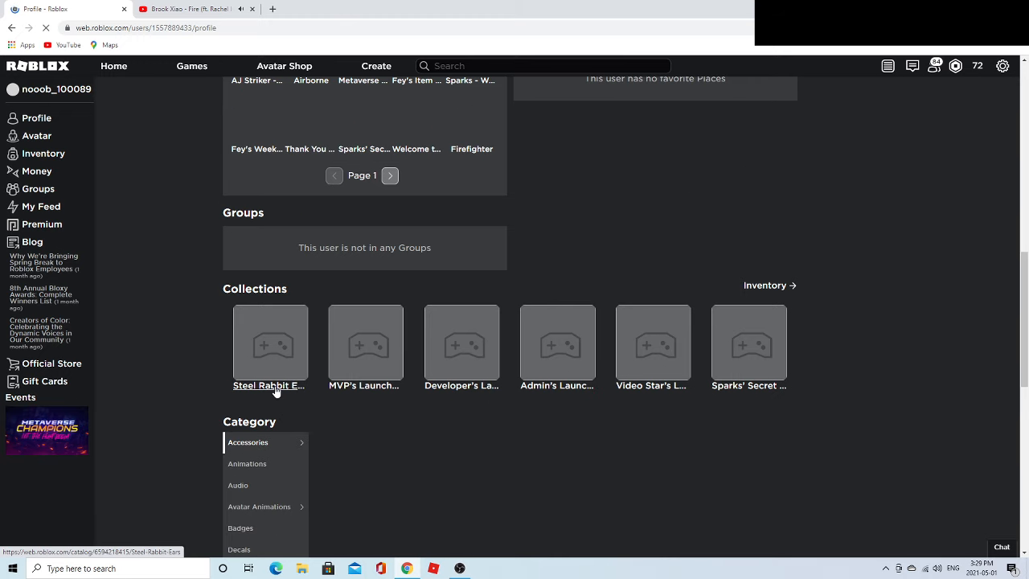
mouse_move(315, 328)
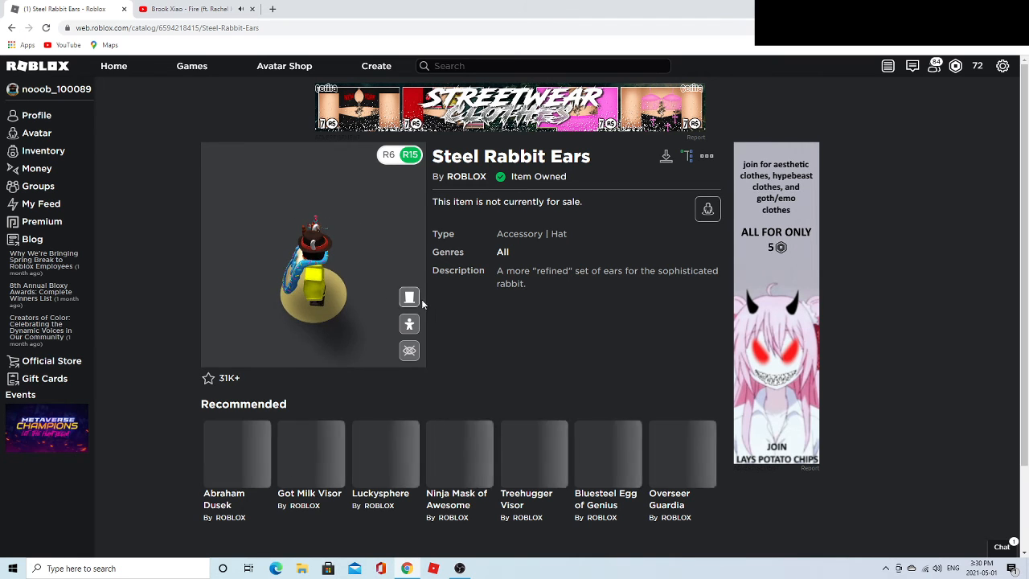
Switch the Steel Rabbit Ears item preview to 3D view
left_click(409, 324)
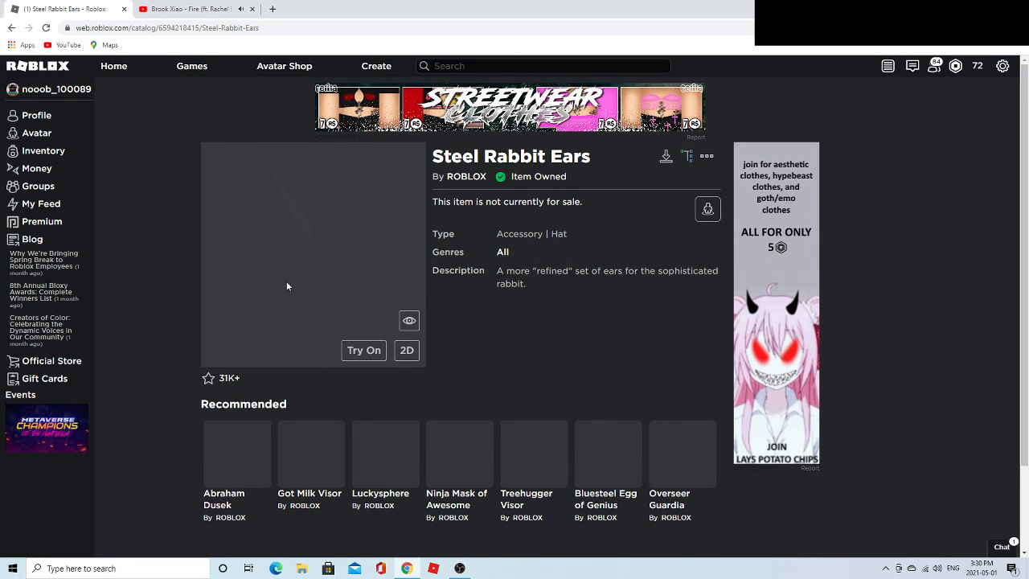
mouse_move(306, 253)
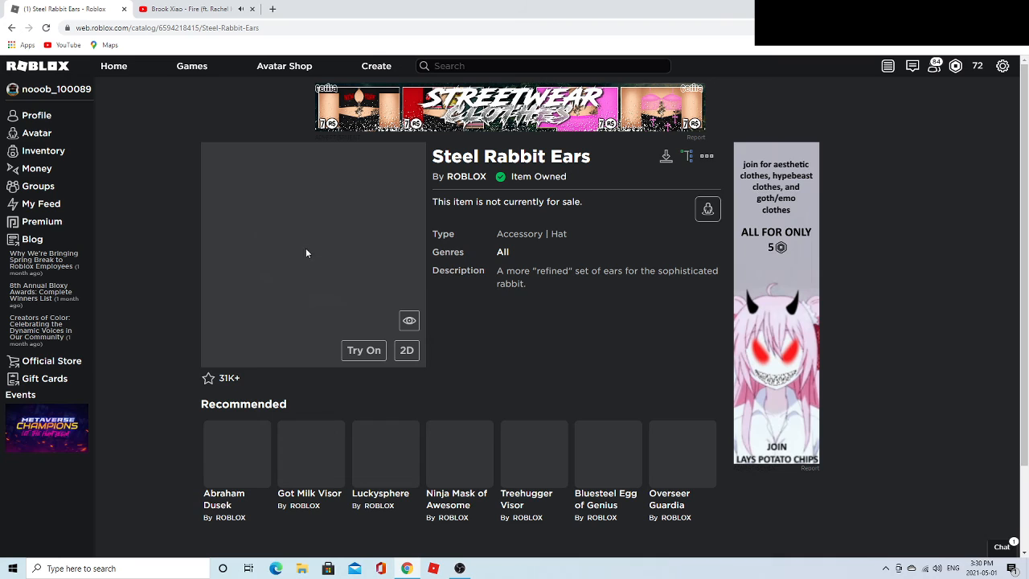
mouse_move(298, 267)
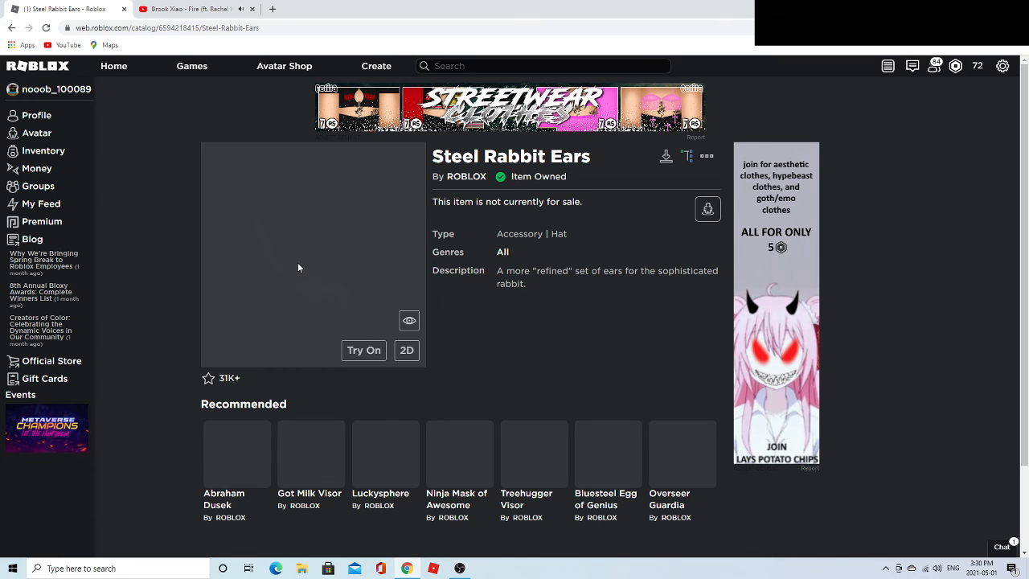